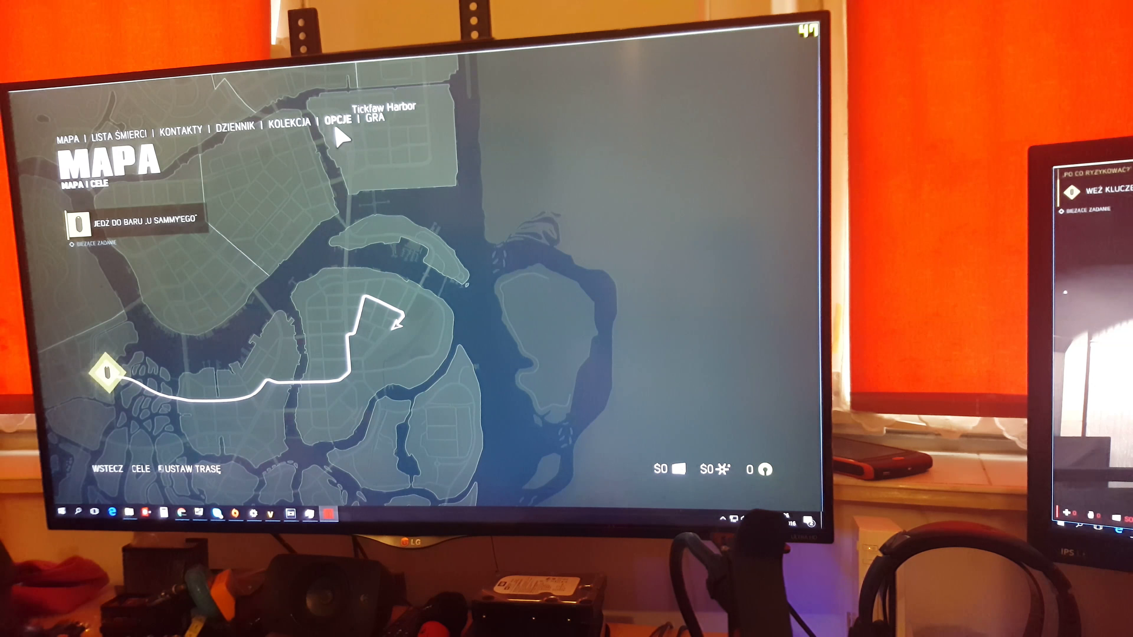
# Switch the pause menu from the city map to the OPCJE options screen
pyautogui.click(339, 126)
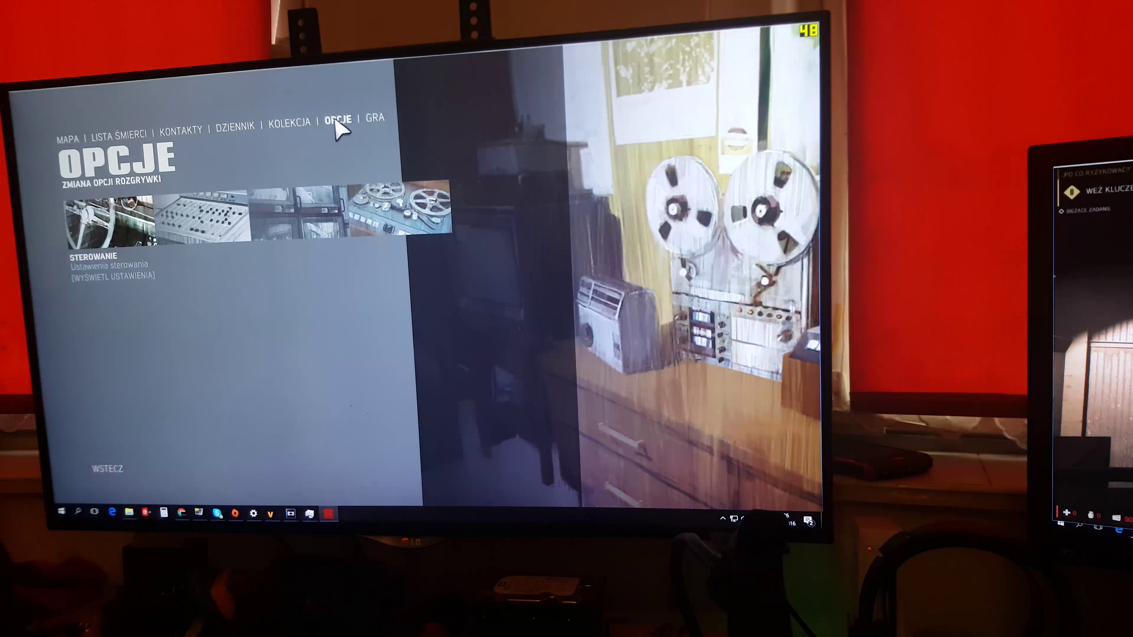